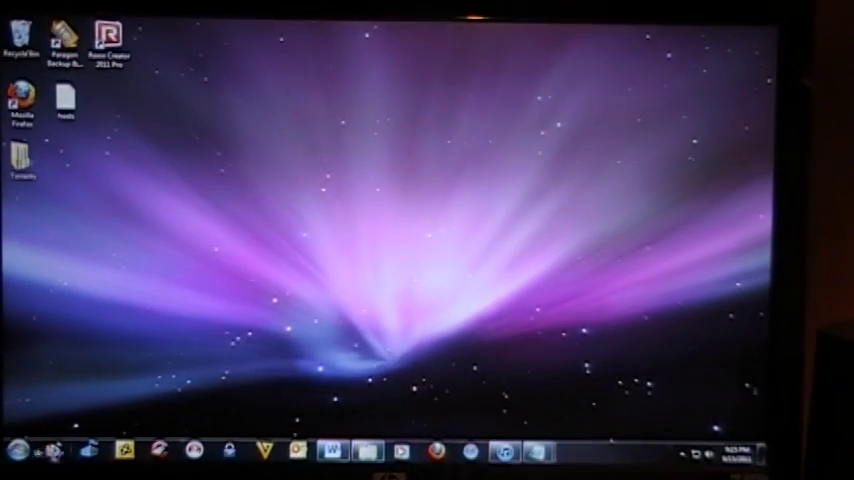
Step: Browse from Computer through C:\Windows\System32\drivers to the etc folder
{"action": "left_click", "coordinate": [11, 447]}
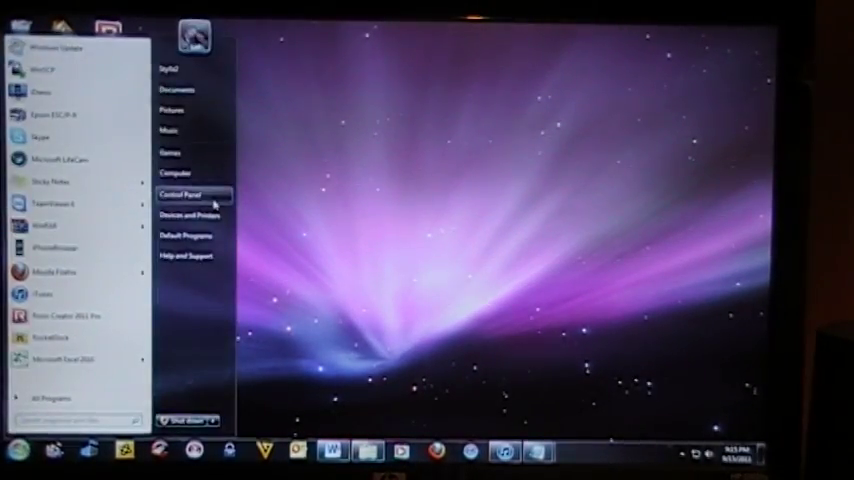
{"action": "left_click", "coordinate": [174, 173]}
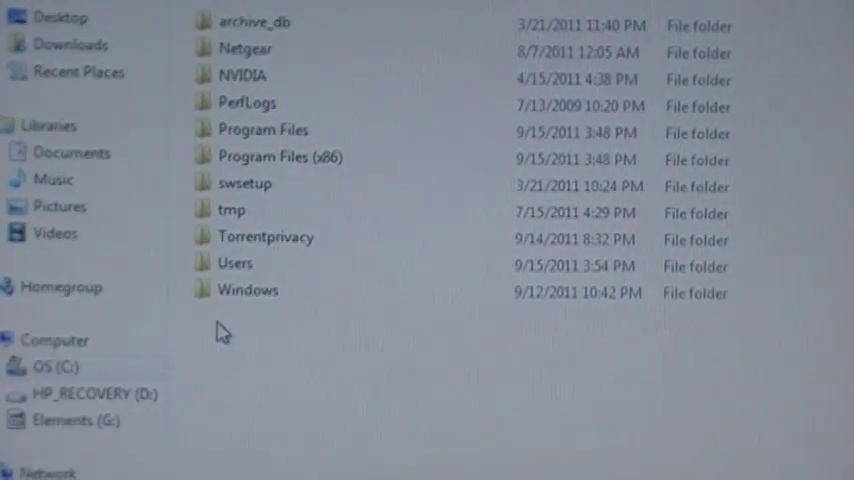
{"action": "double_click", "coordinate": [247, 289]}
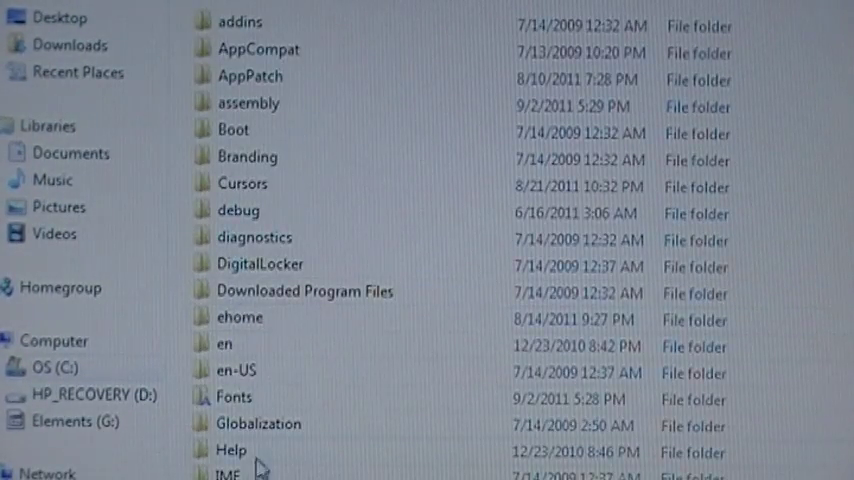
{"action": "scroll", "scroll_direction": "down", "scroll_amount": 3}
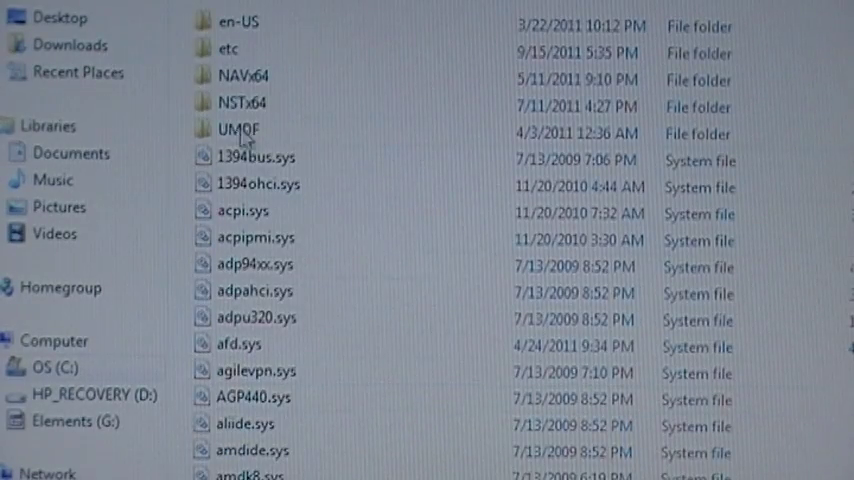
{"action": "mouse_move", "coordinate": [228, 48]}
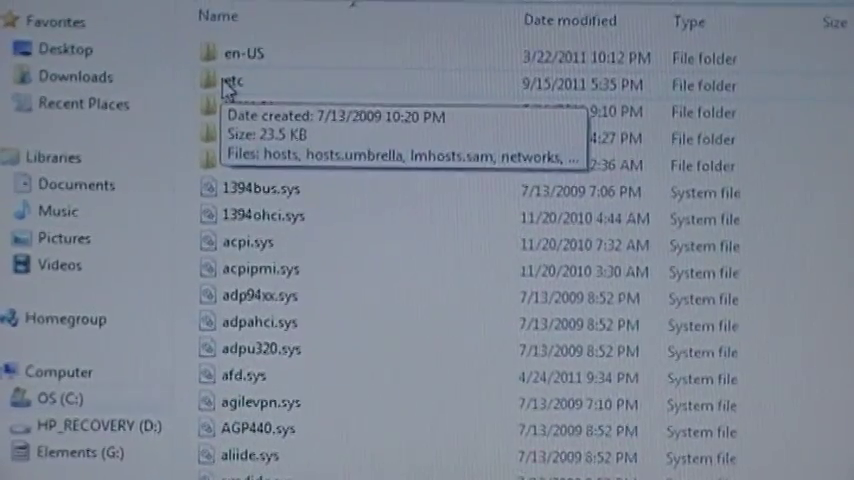
{"action": "double_click", "coordinate": [234, 80]}
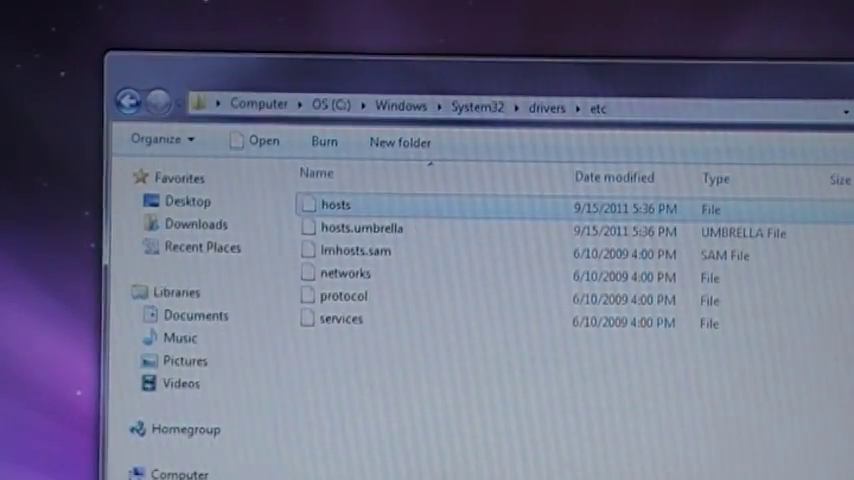
{"action": "double_click", "coordinate": [337, 203]}
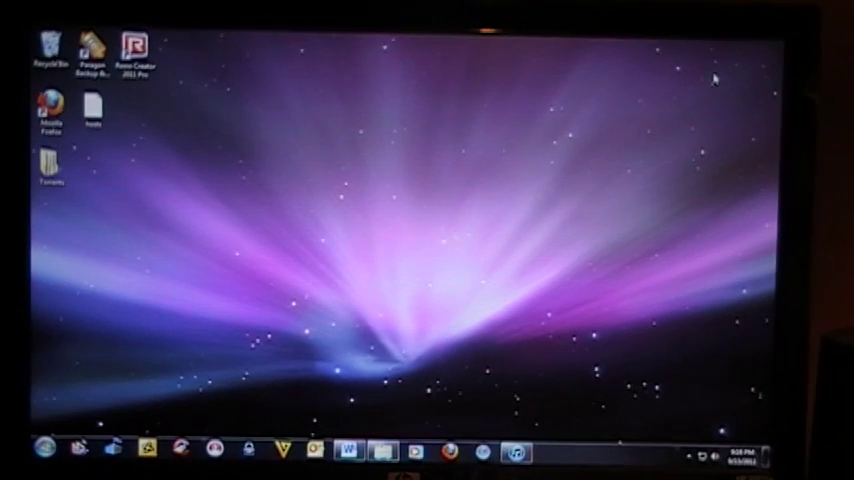
Step: Launch redsn0w.exe from the redsn0w_win_0.9.8b7b folder
{"action": "left_click", "coordinate": [365, 445]}
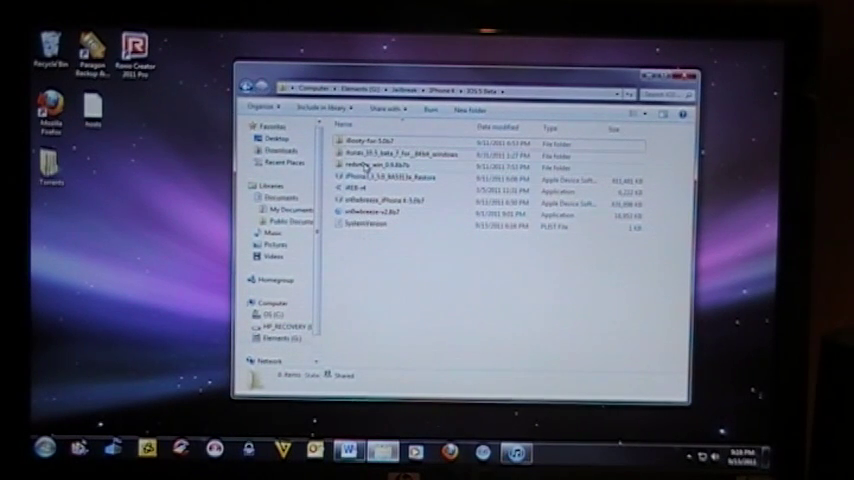
{"action": "double_click", "coordinate": [377, 161]}
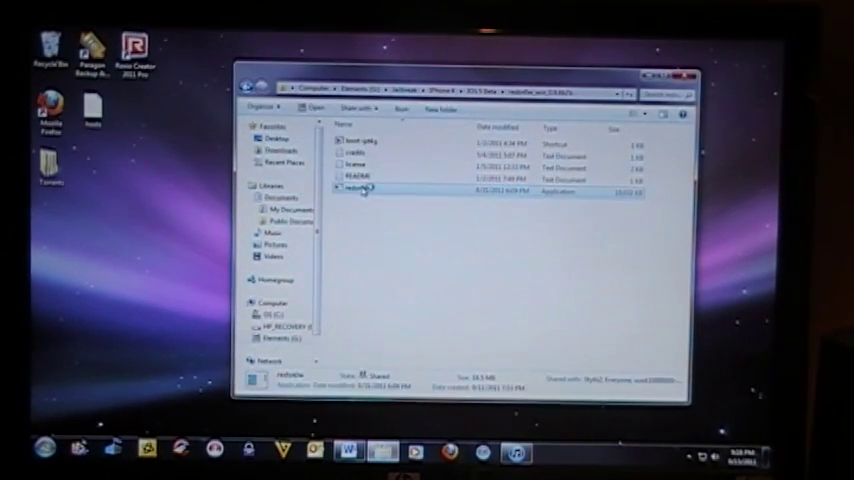
{"action": "double_click", "coordinate": [360, 189]}
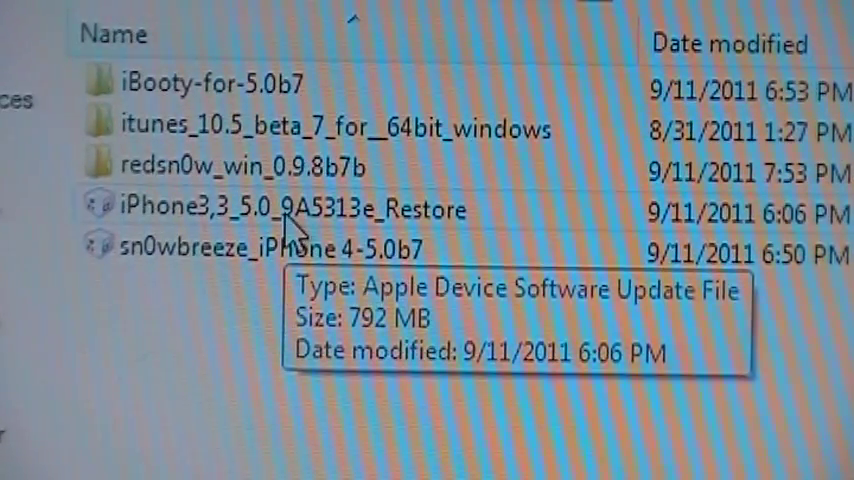
Step: Select the iPhone 5.0 restore firmware IPSW so redsn0w identifies it
{"action": "left_click", "coordinate": [290, 209]}
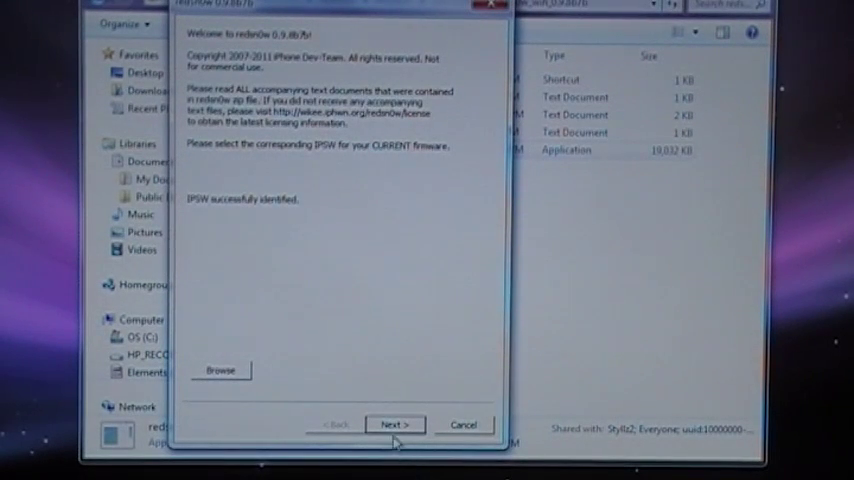
Step: Advance past the identified IPSW until jailbreak data is prepared and Install Cydia shows checked
{"action": "left_click", "coordinate": [394, 424]}
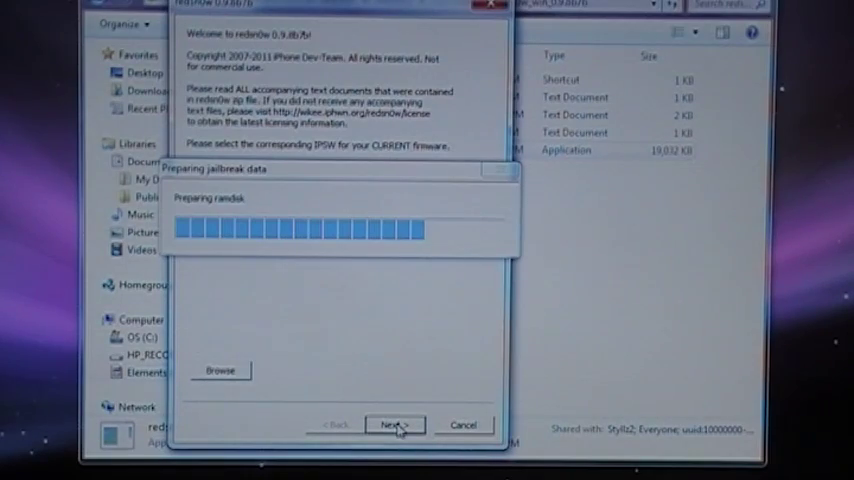
{"action": "left_click", "coordinate": [395, 424]}
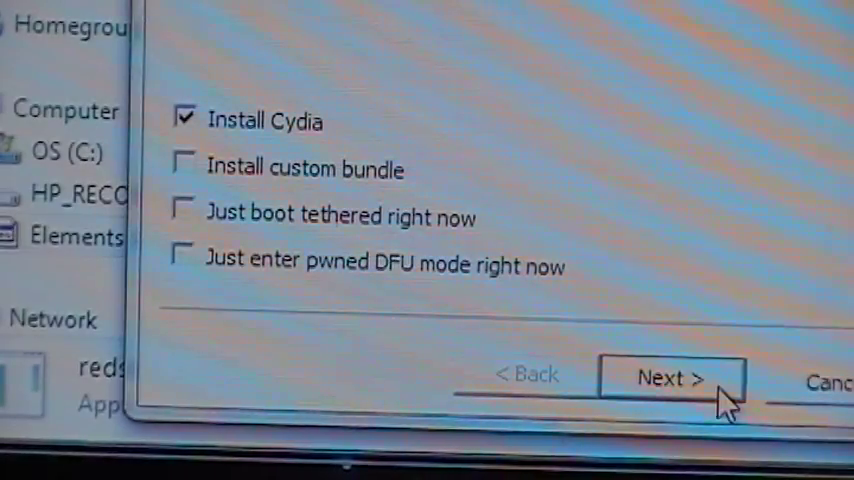
Step: Run the Install Cydia jailbreak until Done! appears, then finish the wizard
{"action": "left_click", "coordinate": [669, 378]}
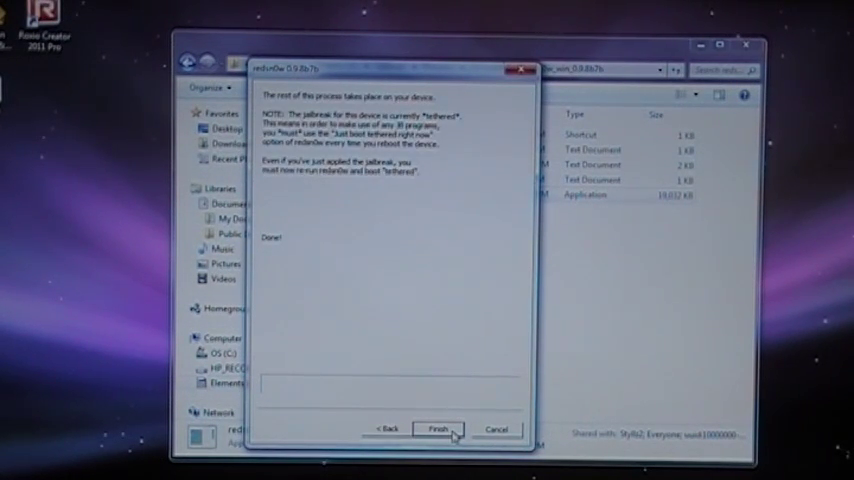
{"action": "left_click", "coordinate": [449, 427]}
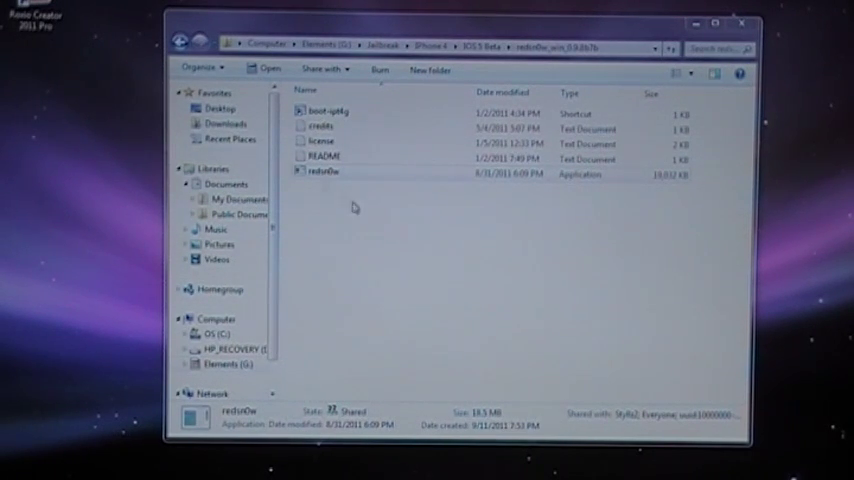
{"action": "mouse_move", "coordinate": [345, 199]}
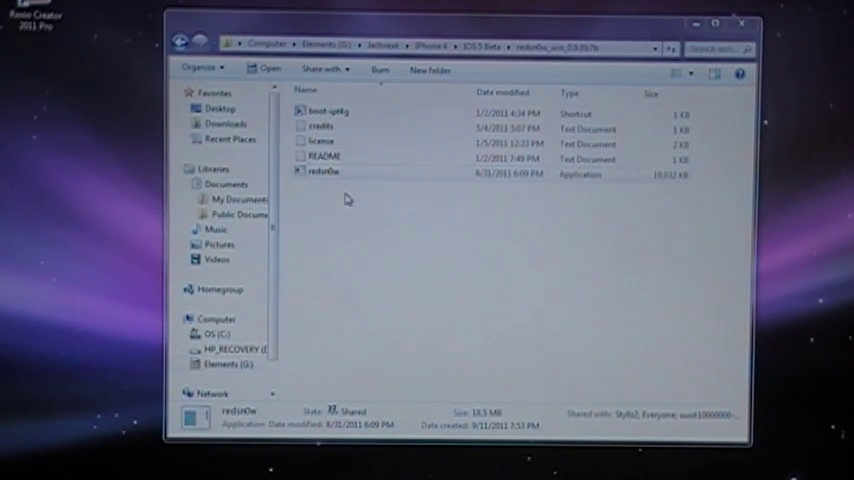
Step: Relaunch redsn0w.exe and select the current firmware's IPSW for identification
{"action": "double_click", "coordinate": [322, 171]}
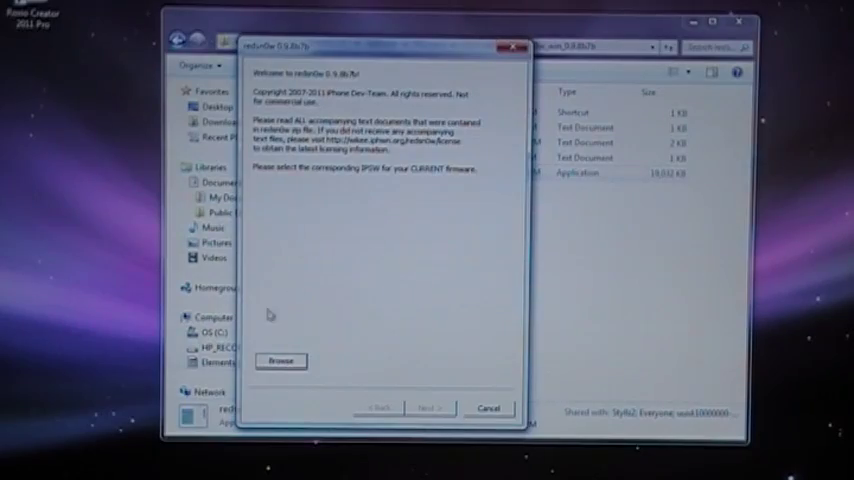
{"action": "left_click", "coordinate": [280, 361]}
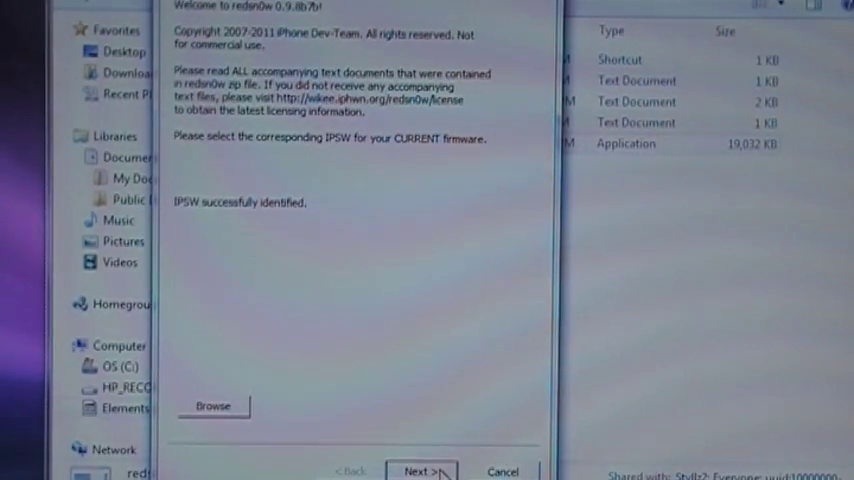
Step: Advance past the identified IPSW until data preparation ends and the options screen appears
{"action": "left_click", "coordinate": [427, 469]}
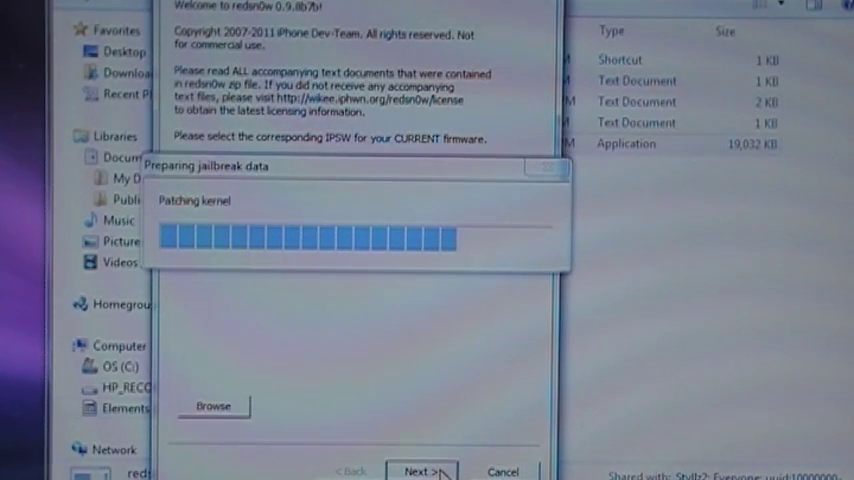
{"action": "left_click", "coordinate": [427, 470]}
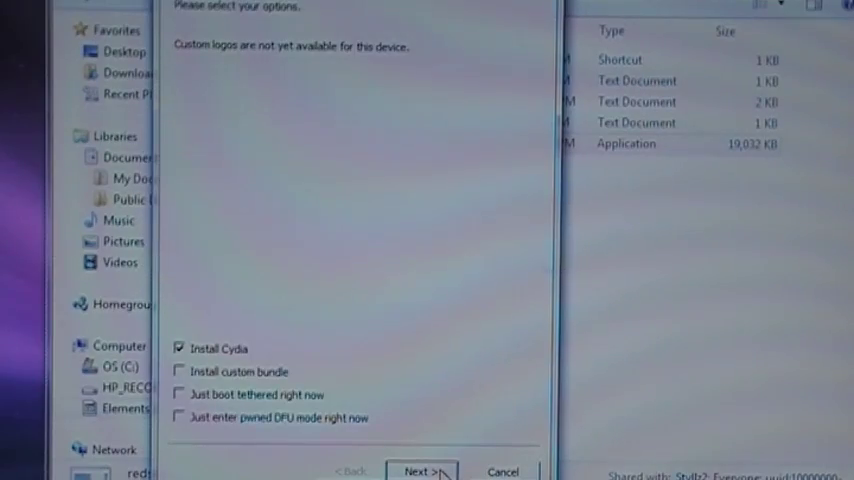